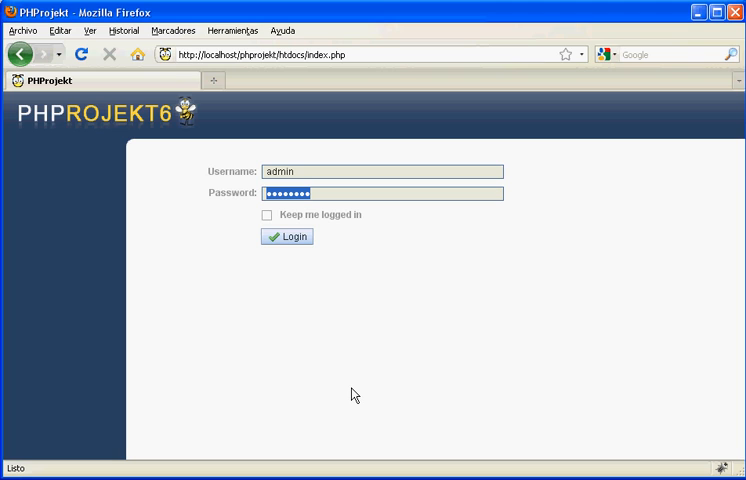
# - Log in with the admin credentials and enter the Administration area
pyautogui.click(286, 237)
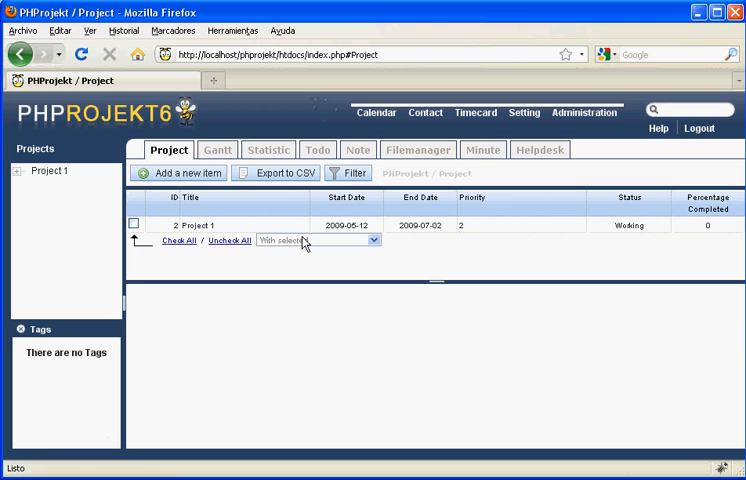
pyautogui.moveTo(418, 149)
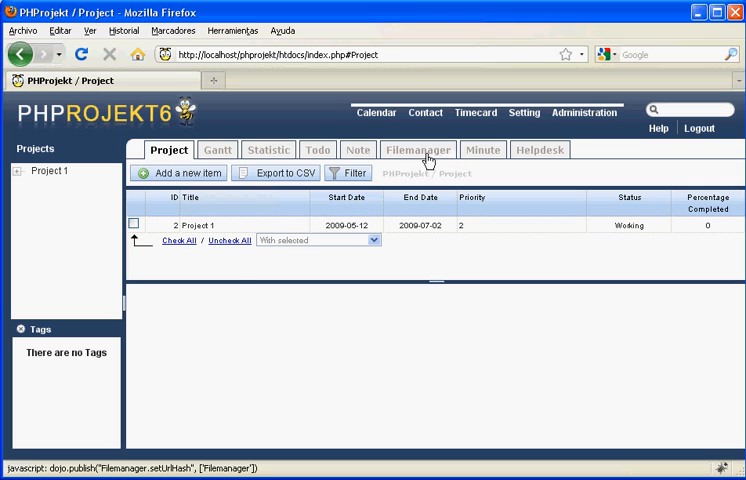
pyautogui.click(584, 112)
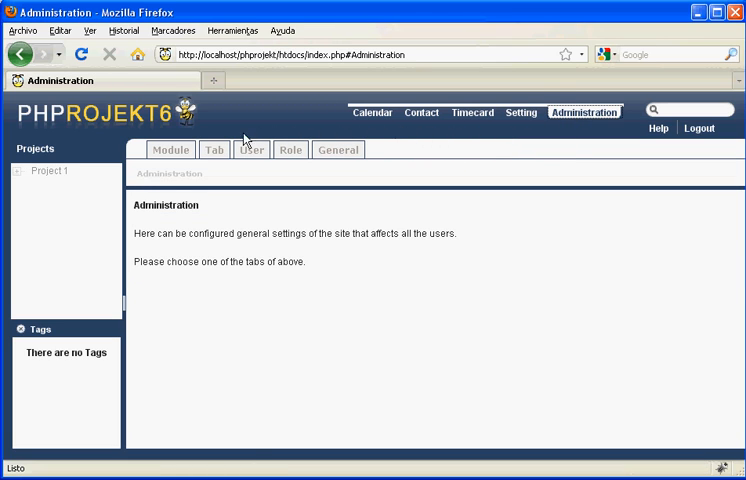
# - Begin a Normal-type module labelled Candidates and launch its form editor
pyautogui.click(170, 150)
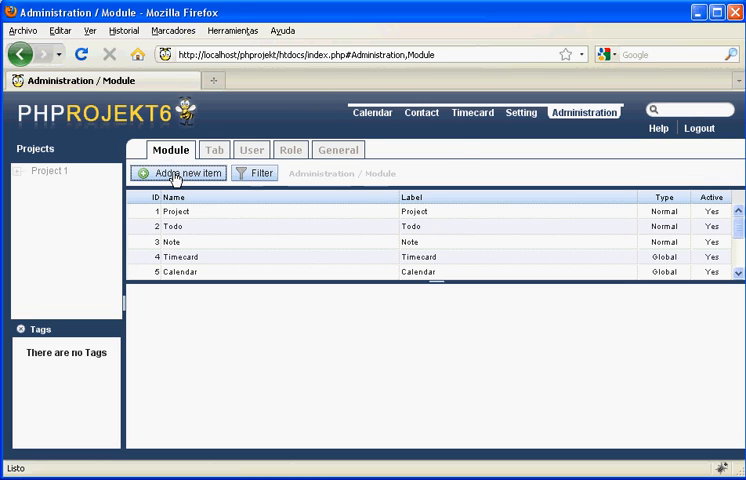
pyautogui.click(178, 173)
pyautogui.write('Candidates')
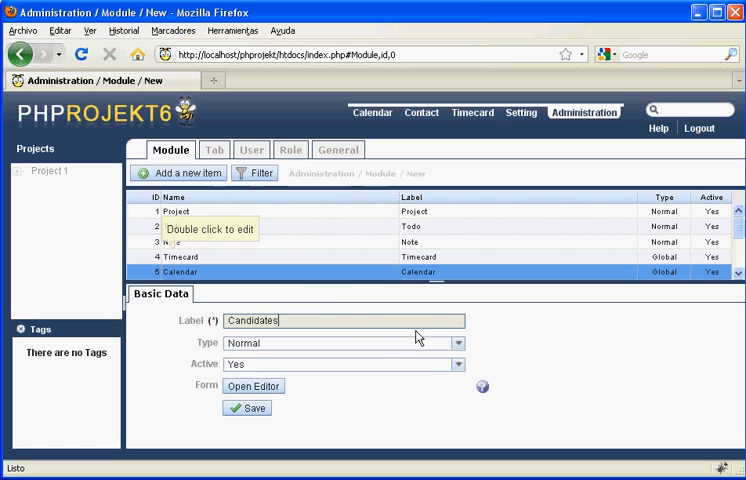
pyautogui.click(458, 343)
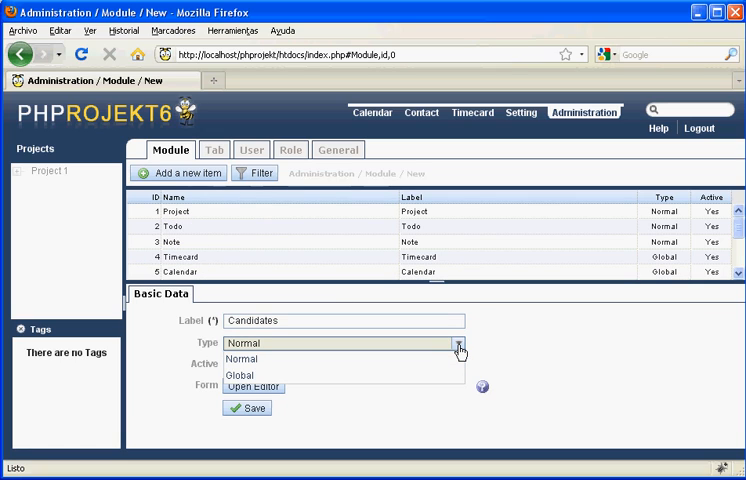
pyautogui.click(241, 358)
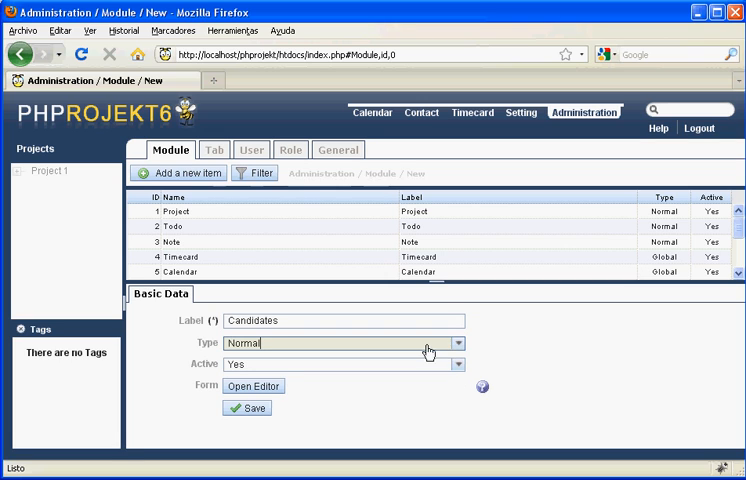
pyautogui.click(253, 386)
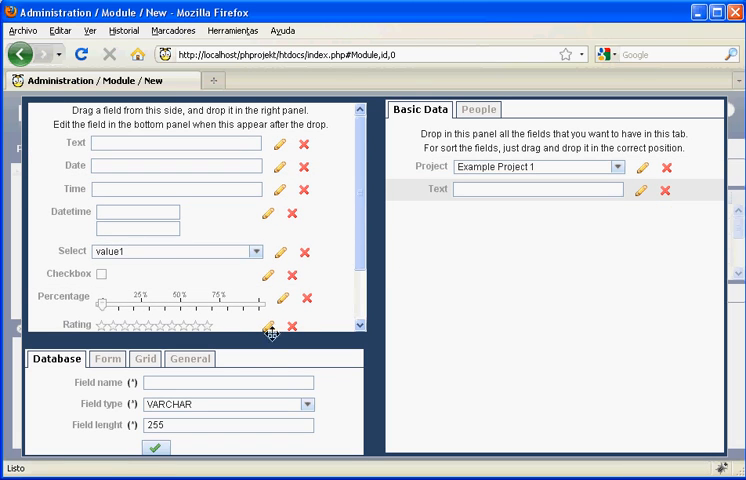
# - Give the text field name 'name', length 50, and form label Name
pyautogui.write('name')
pyautogui.write('50')
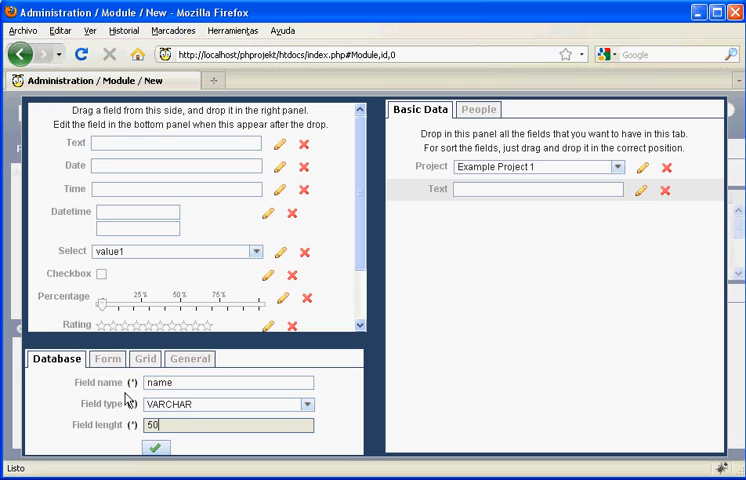
pyautogui.click(106, 358)
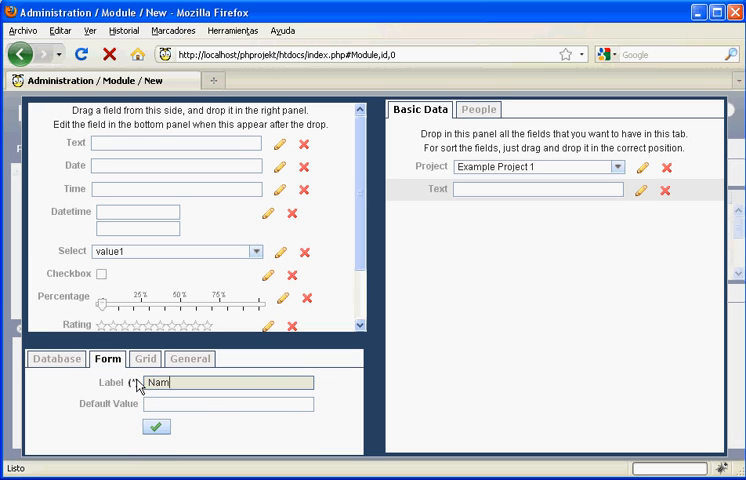
pyautogui.click(145, 358)
pyautogui.write('goals_accomplish')
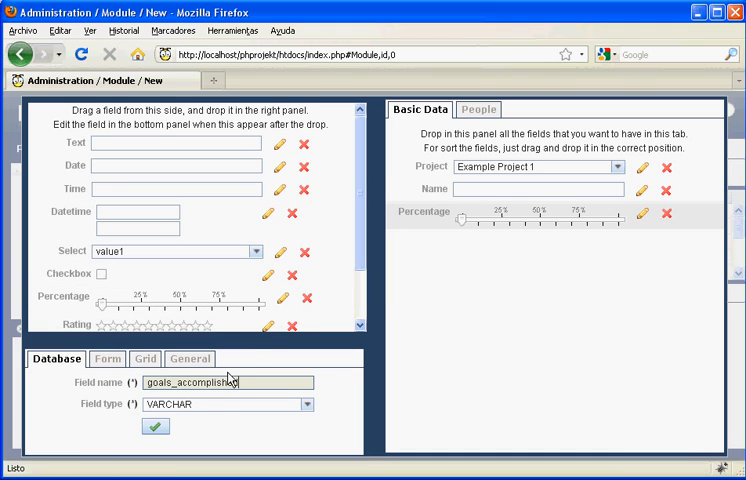
# - Label the percentage field Goals Accomplished at grid list position 2 and apply
pyautogui.click(106, 358)
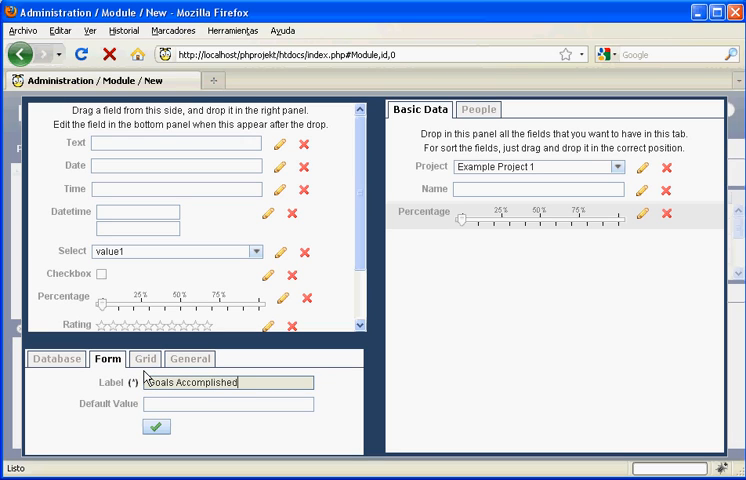
pyautogui.click(145, 358)
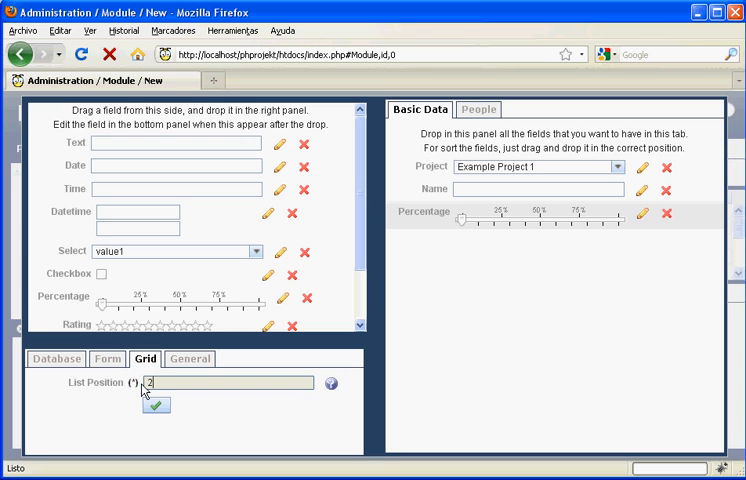
pyautogui.click(156, 404)
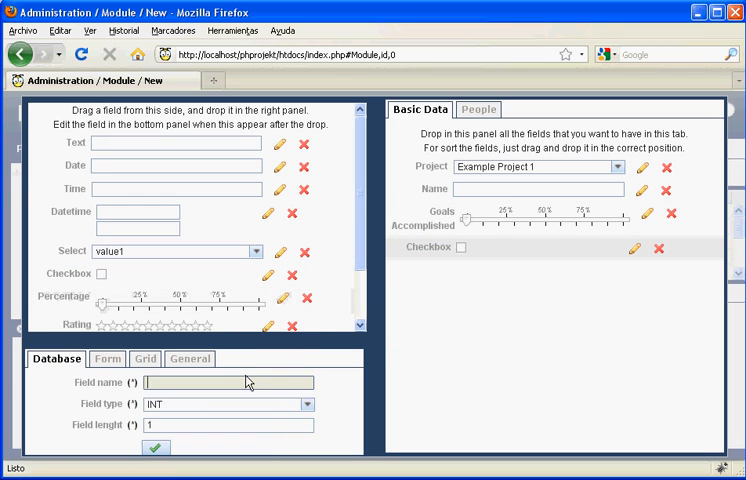
# - Set the checkbox field's form label to Approved
pyautogui.click(106, 358)
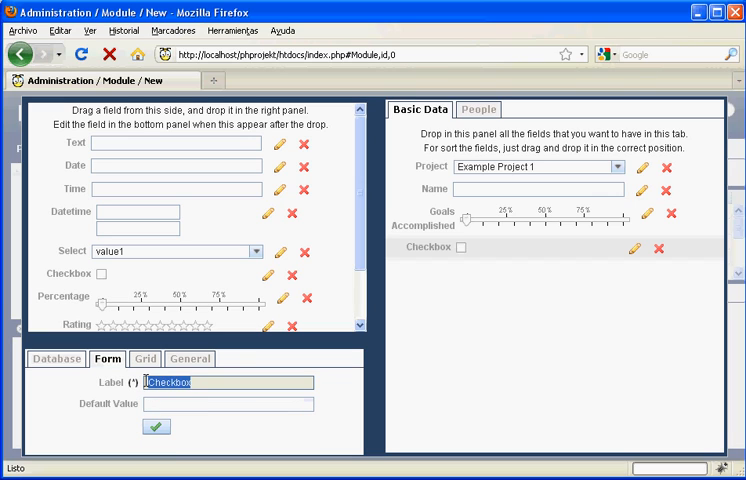
pyautogui.click(144, 358)
pyautogui.write('Approved')
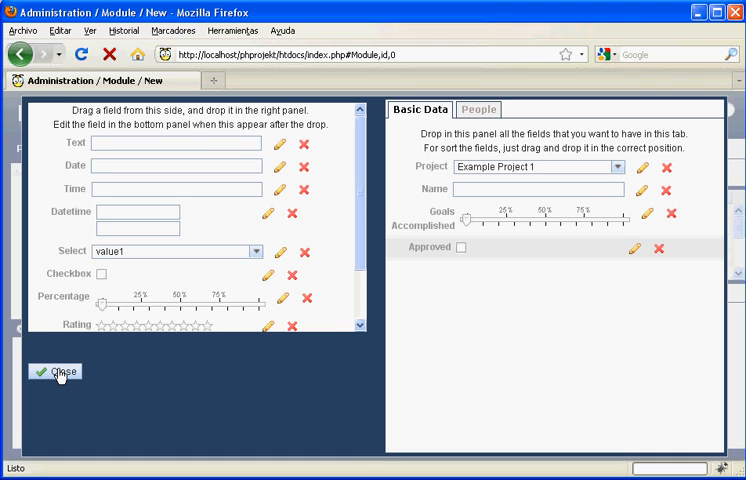
# - Close the form editor, save the Candidates module and view its new tab
pyautogui.click(59, 371)
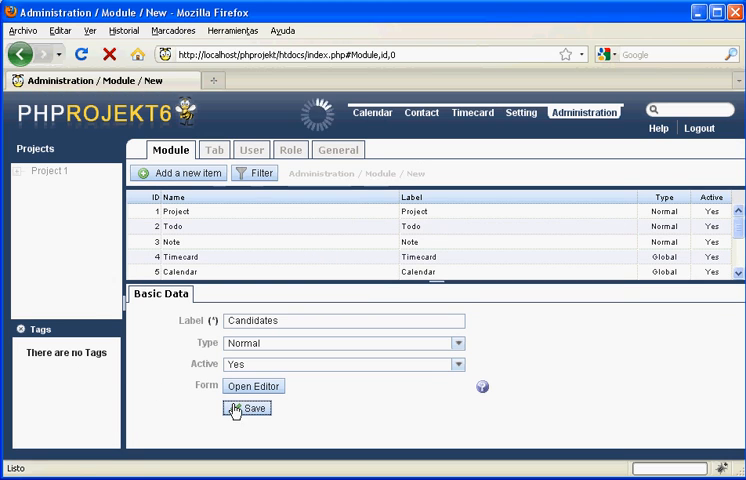
pyautogui.click(247, 408)
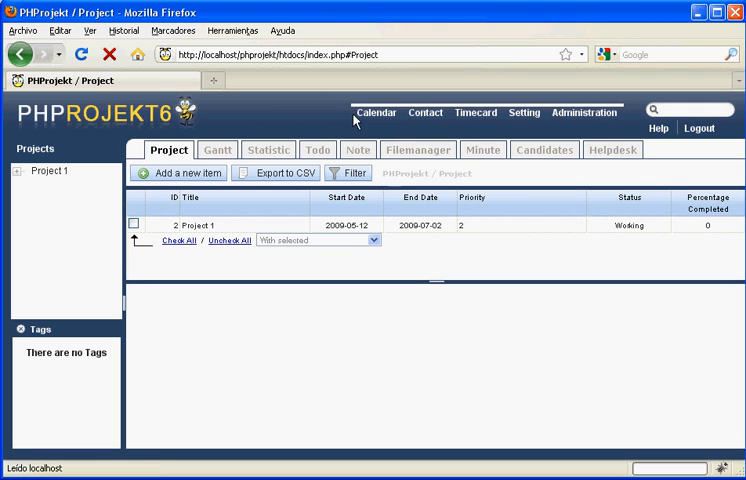
pyautogui.click(545, 149)
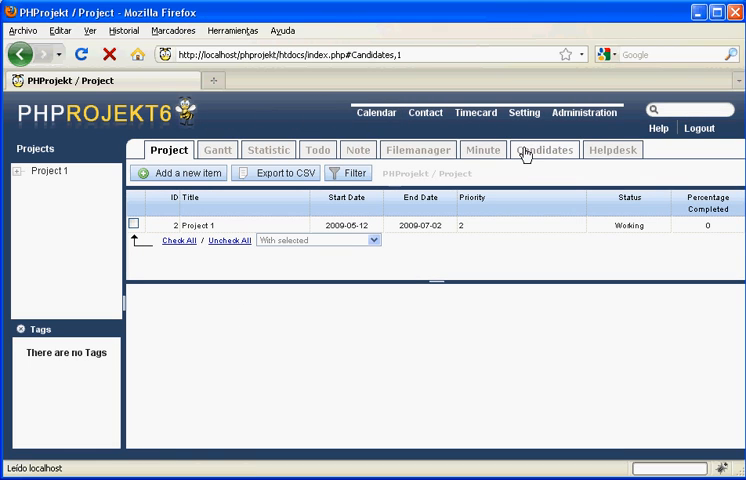
# - Save candidate John Doe, 83.6% goals accomplished and approved, then reopen the entry
pyautogui.click(543, 149)
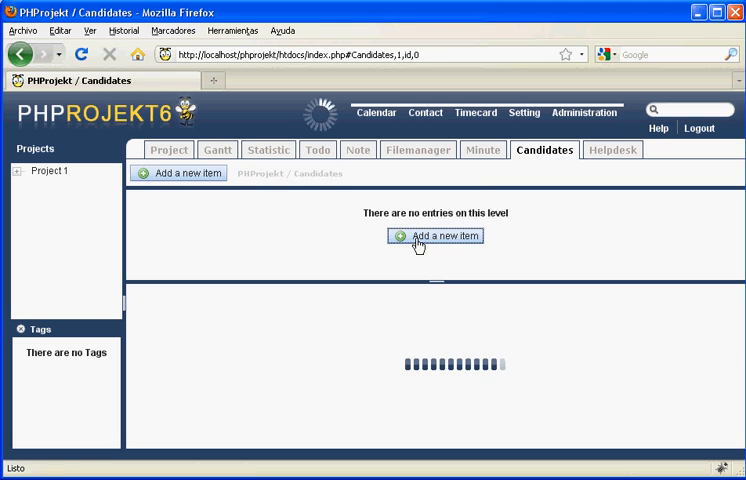
pyautogui.click(435, 236)
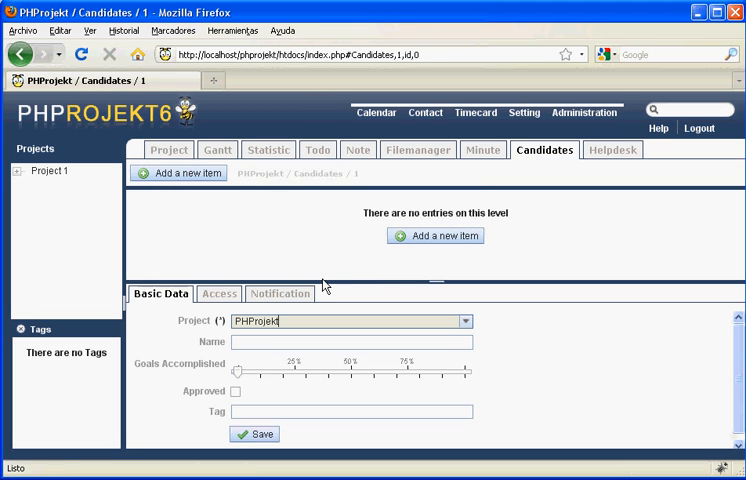
pyautogui.write('John Doe')
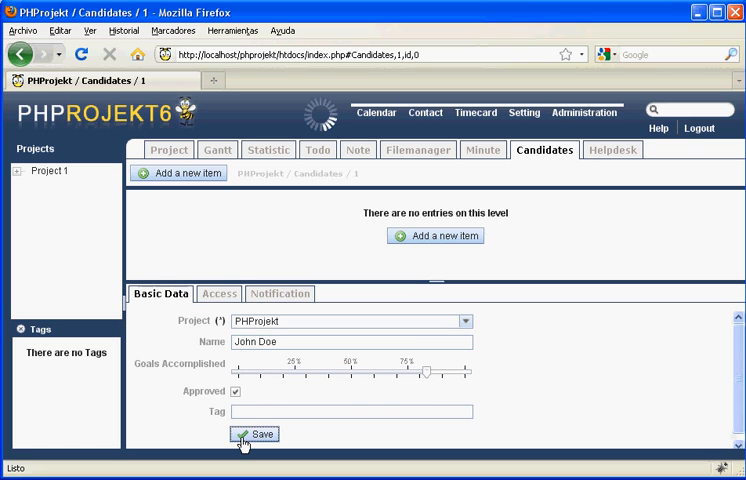
pyautogui.click(256, 434)
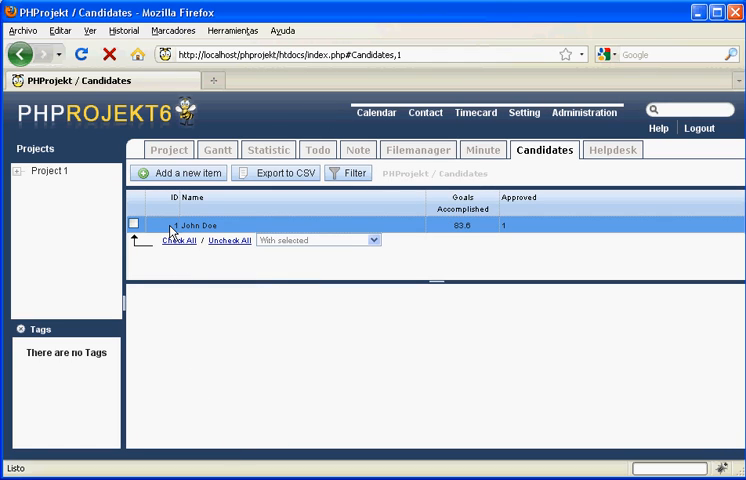
pyautogui.click(200, 225)
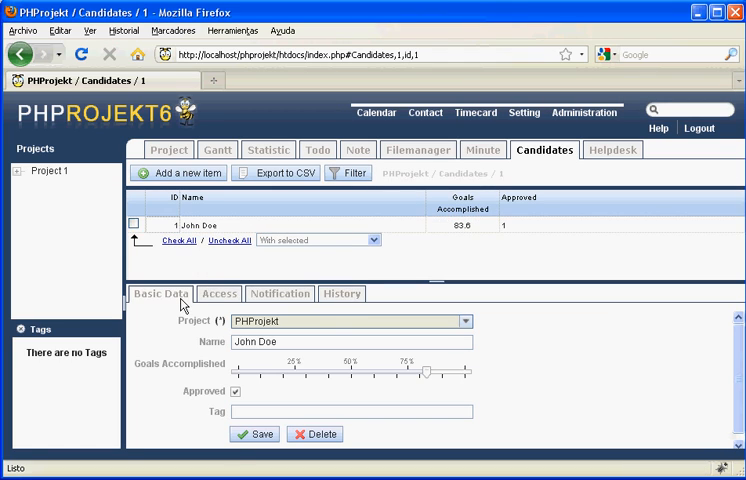
pyautogui.moveTo(339, 241)
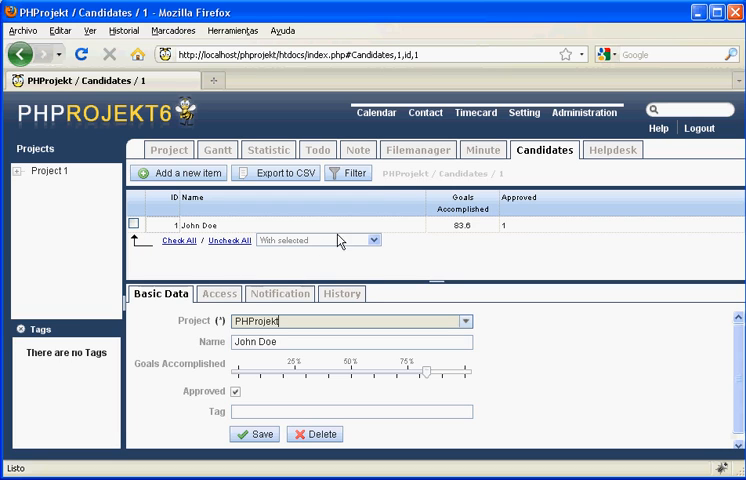
# - Create and save a record tab labelled Comments under Administration > Tab
pyautogui.click(584, 112)
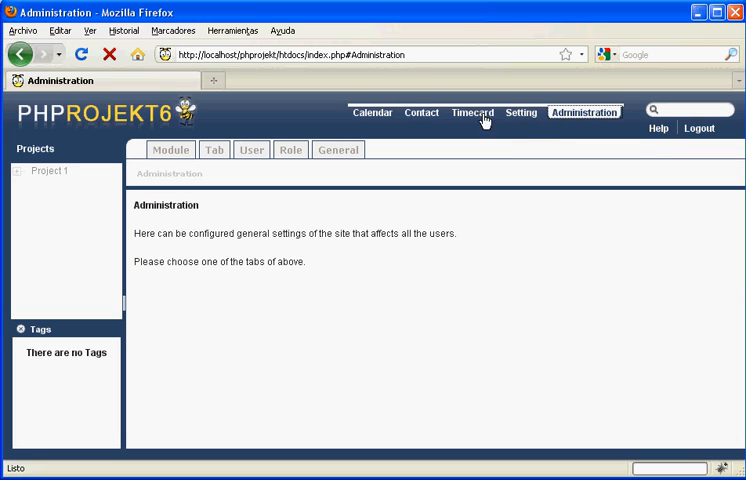
pyautogui.click(214, 149)
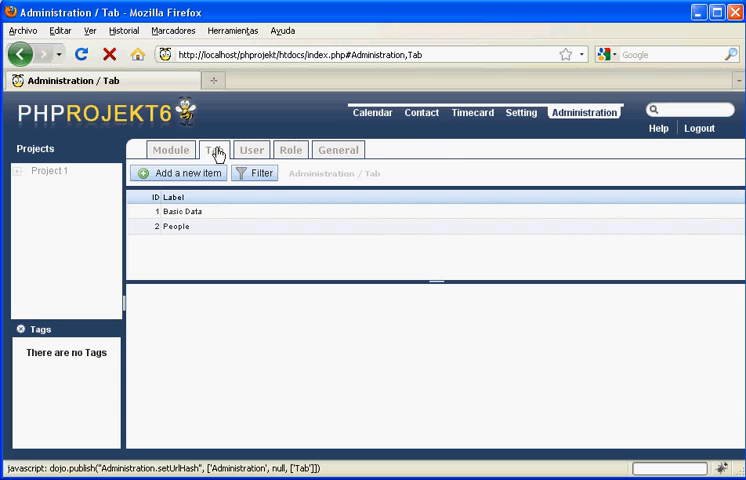
pyautogui.click(178, 173)
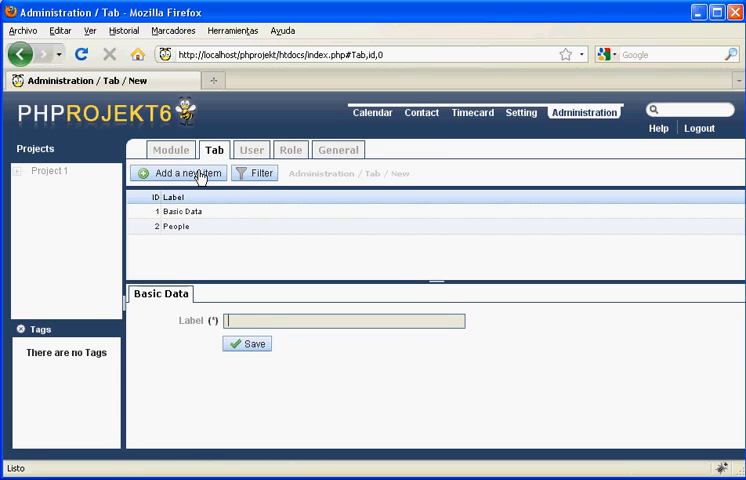
pyautogui.write('Comments')
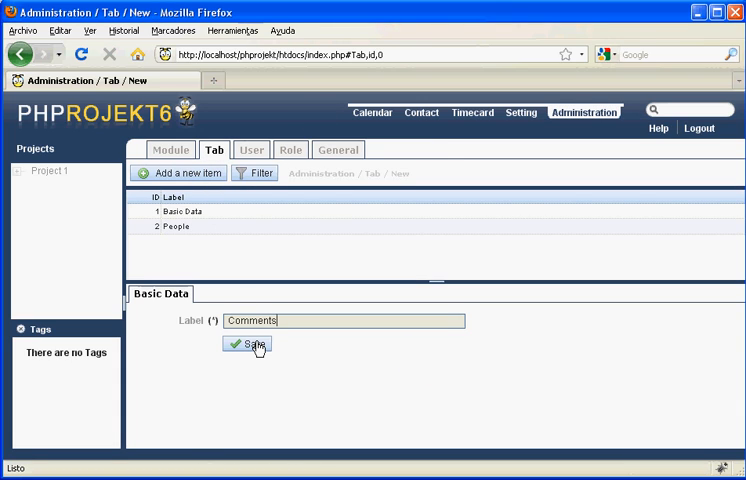
pyautogui.click(246, 344)
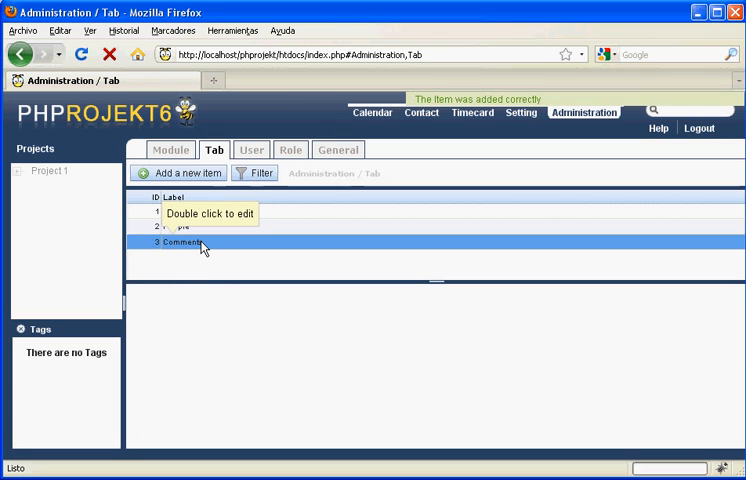
# - Reopen the Candidates module from the module list and launch its form editor
pyautogui.click(170, 149)
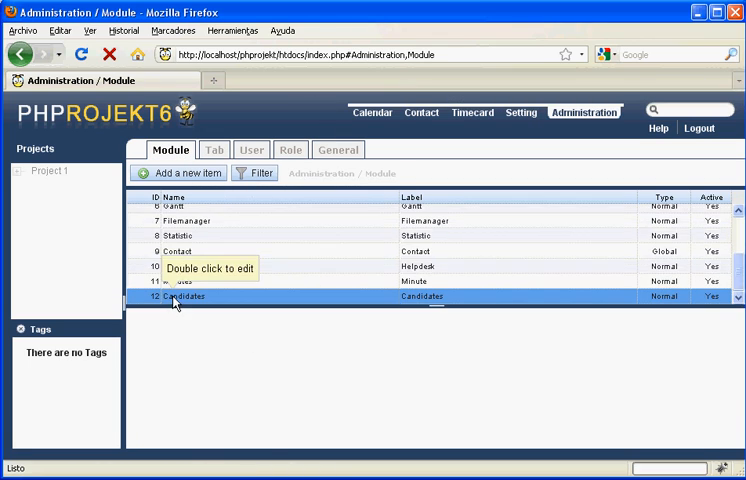
pyautogui.doubleClick(180, 296)
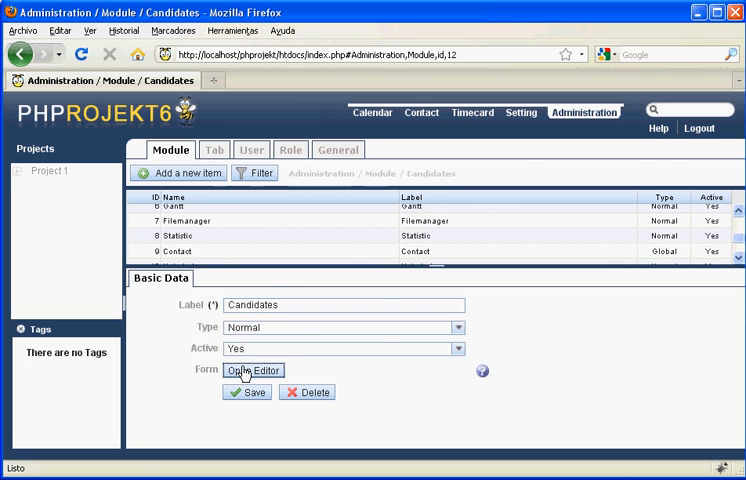
pyautogui.click(253, 370)
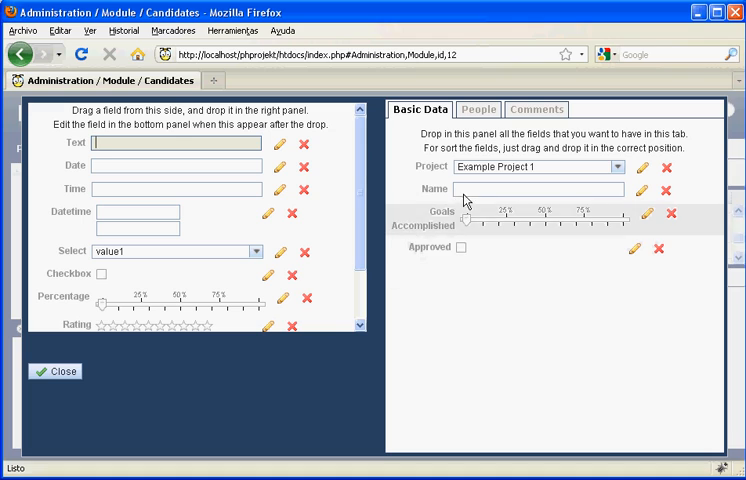
# - Place a textarea named examiner, labelled Examiner, into the Comments tab and confirm
pyautogui.click(536, 109)
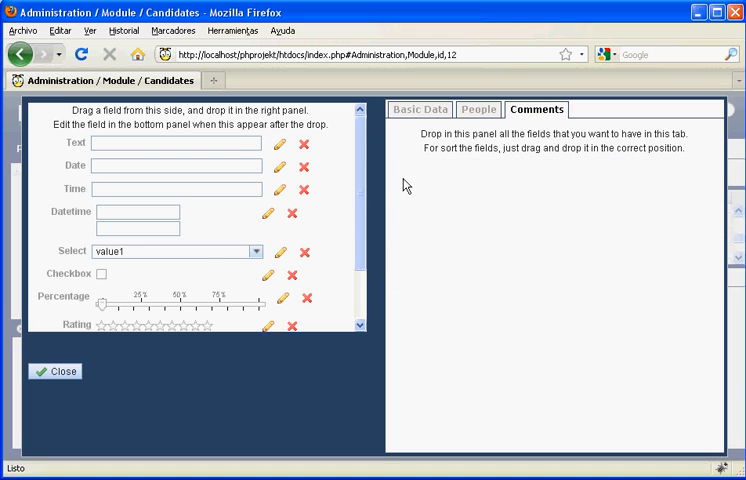
pyautogui.scroll(-3)
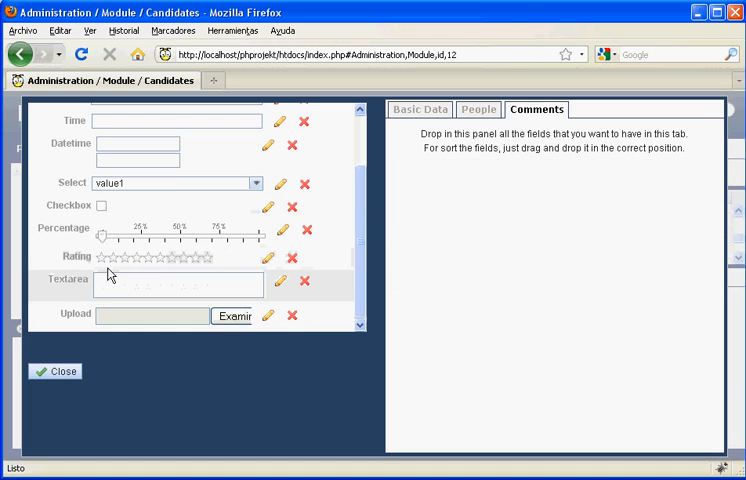
pyautogui.moveTo(180, 281); pyautogui.dragTo(538, 172)
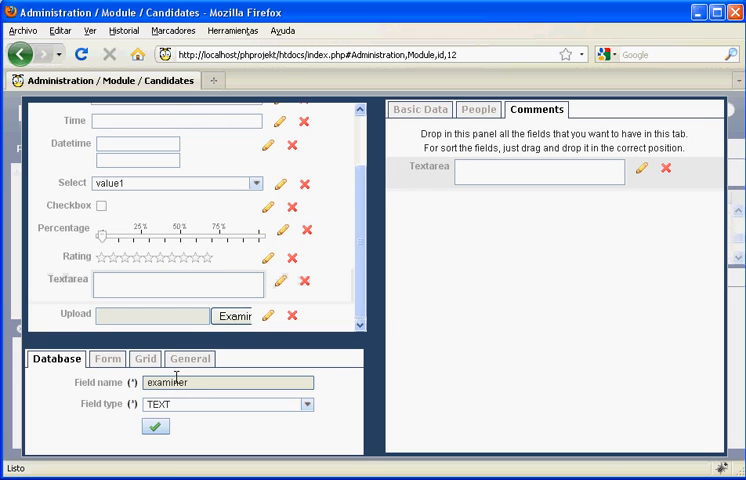
pyautogui.click(106, 358)
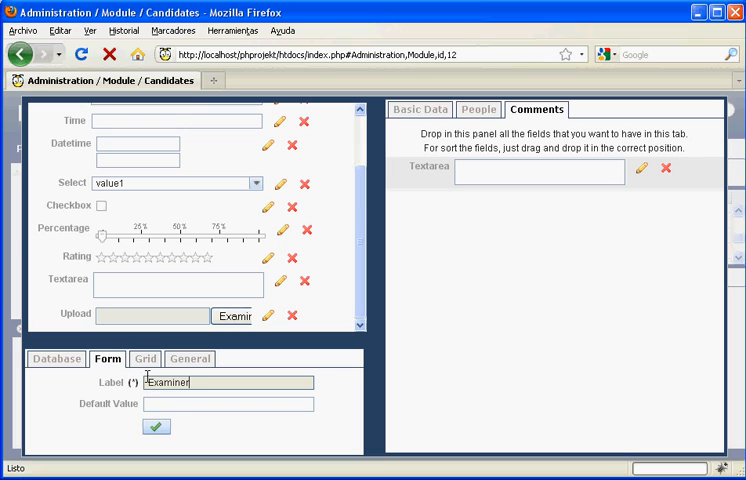
pyautogui.click(144, 358)
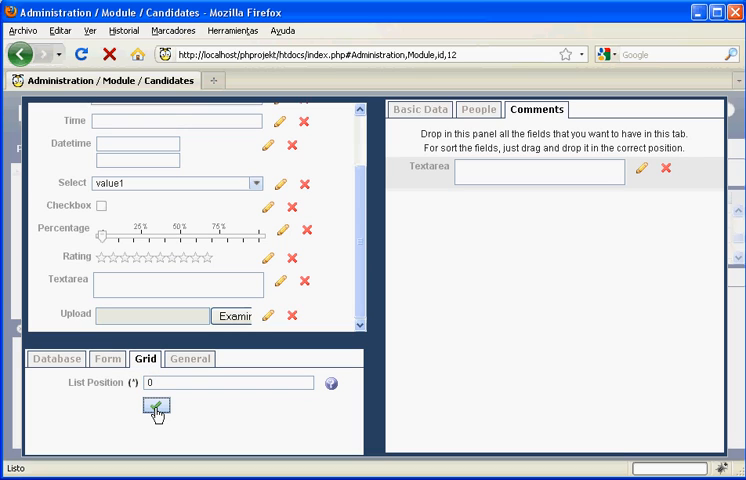
pyautogui.click(152, 408)
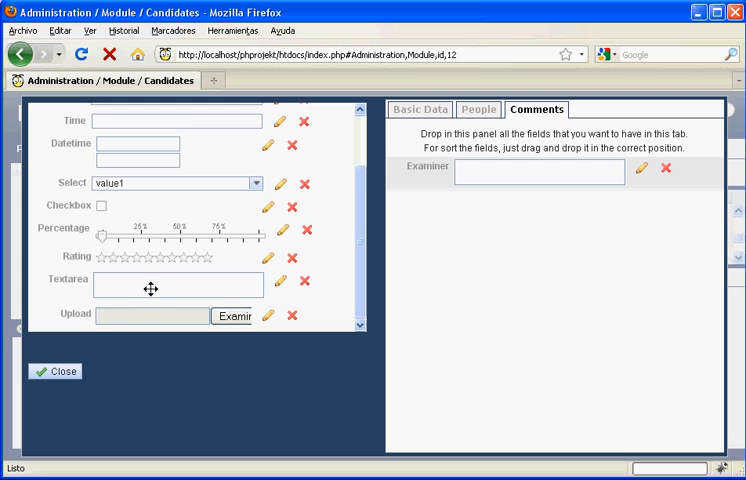
# - Place a second textarea below Examiner and label it 'Other people'
pyautogui.moveTo(152, 288); pyautogui.dragTo(560, 225)
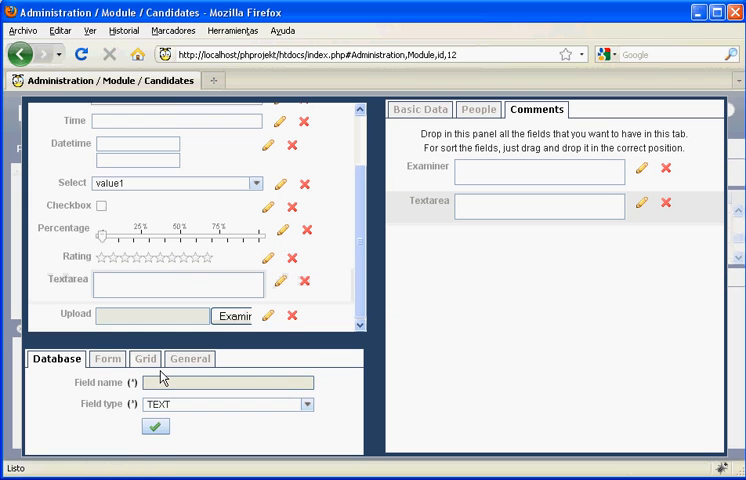
pyautogui.click(106, 358)
pyautogui.write('Other people')
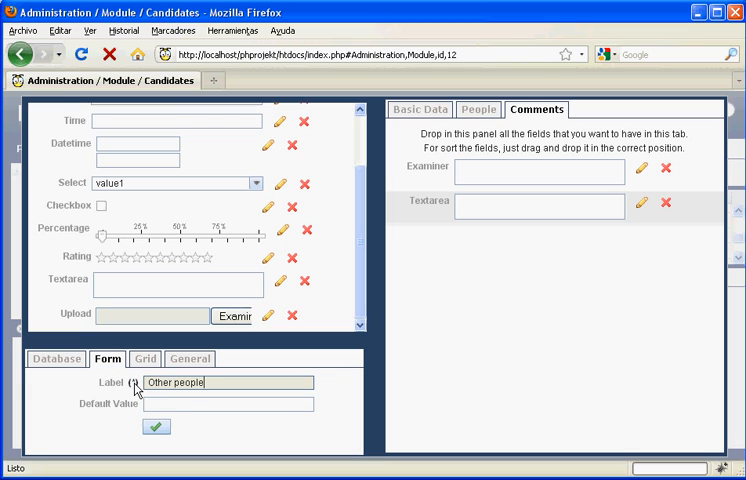
pyautogui.click(145, 358)
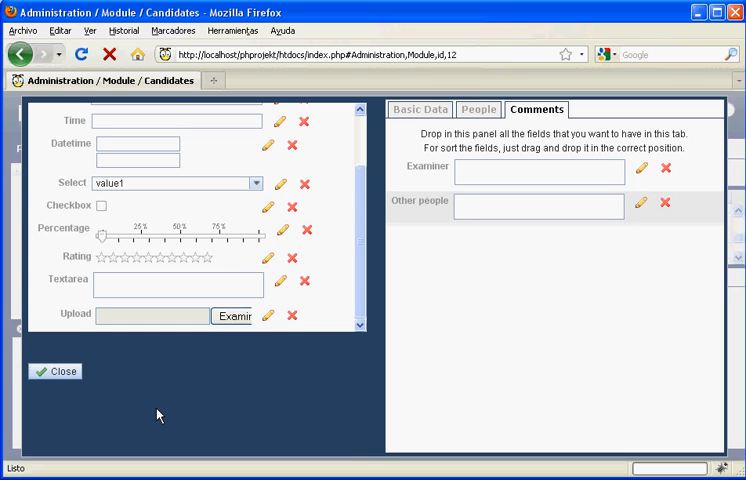
# - Close the form layout editor and save the Candidates module's Basic Data form
pyautogui.click(55, 371)
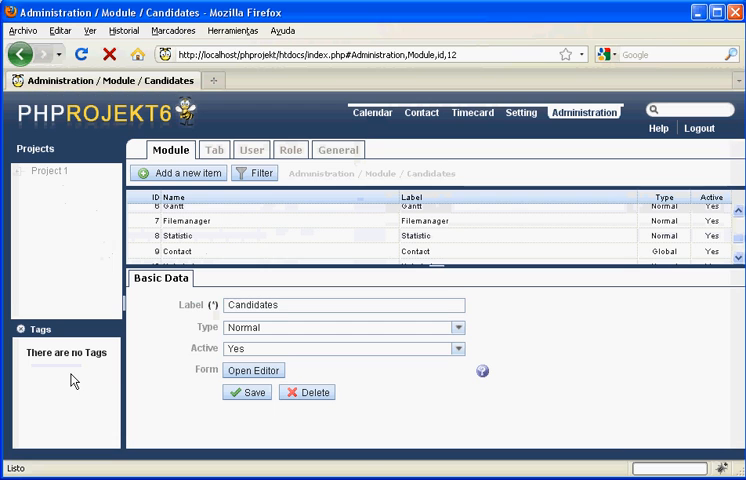
pyautogui.click(247, 391)
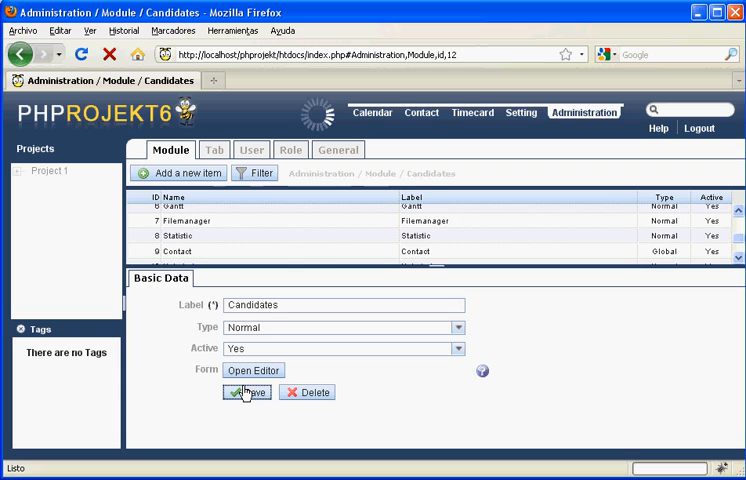
pyautogui.click(246, 391)
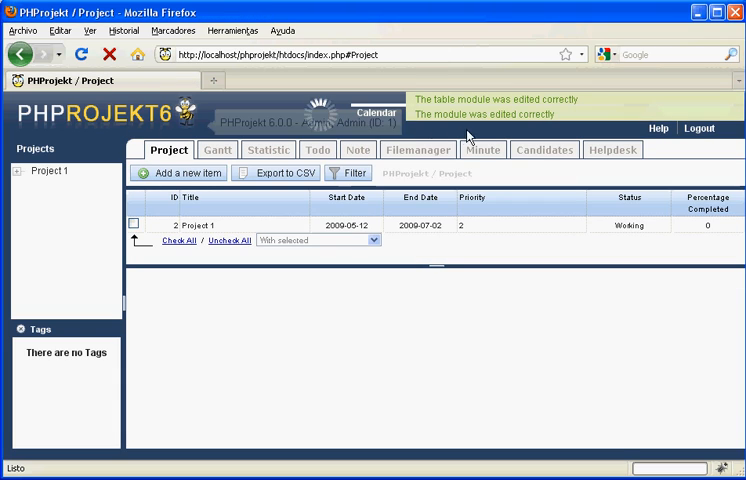
# - Open John Doe's candidate record and view its Comments tab
pyautogui.click(544, 149)
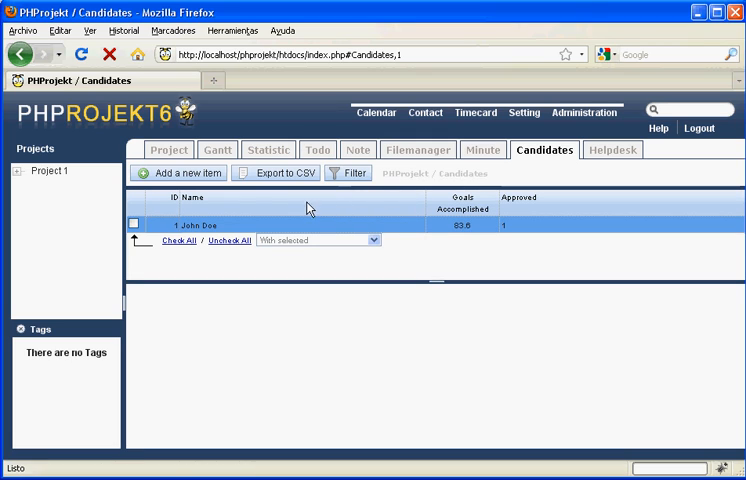
pyautogui.click(199, 225)
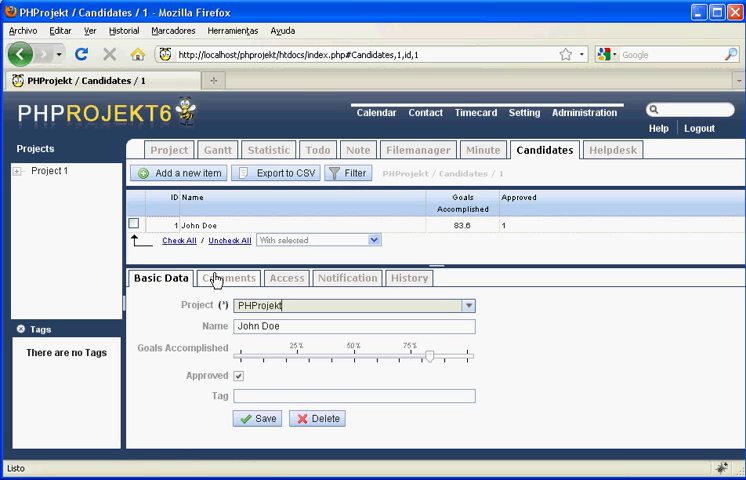
pyautogui.click(229, 278)
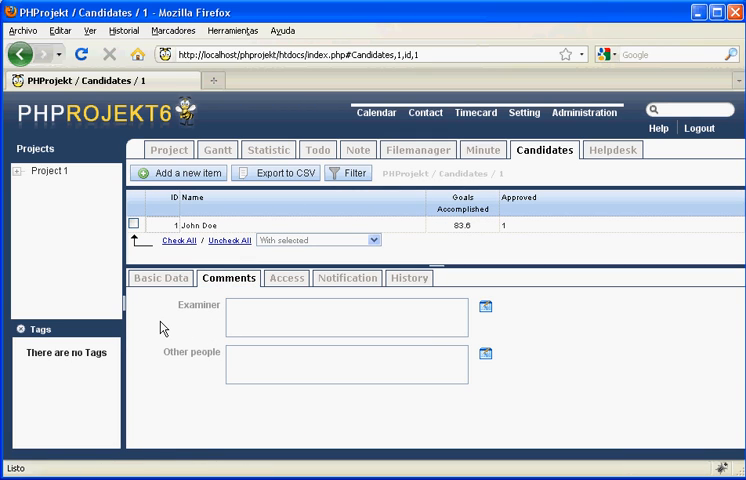